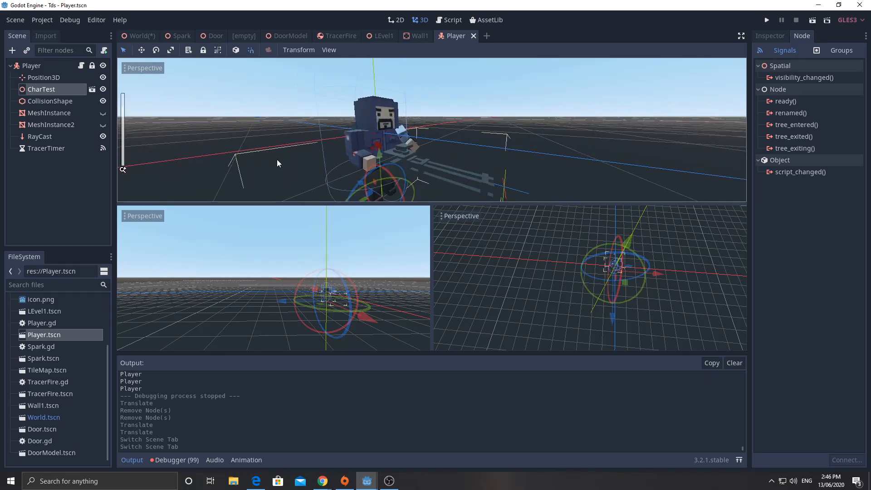
mouse_move(333, 133)
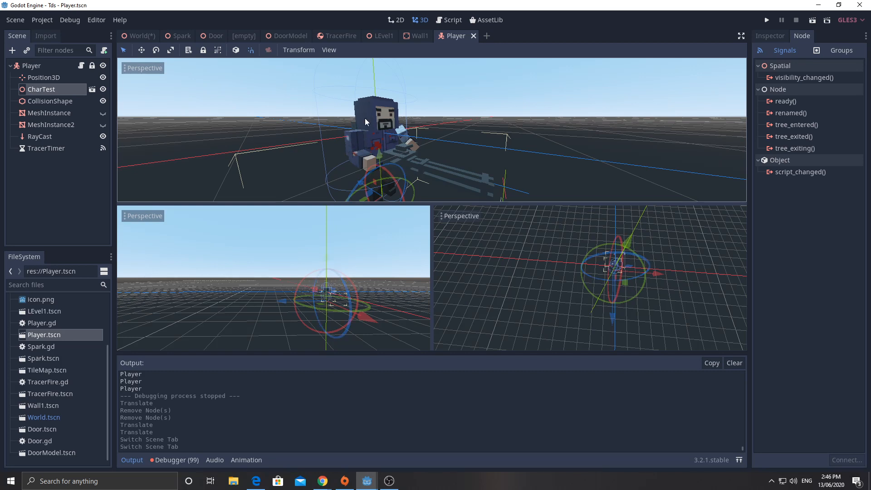
mouse_move(409, 148)
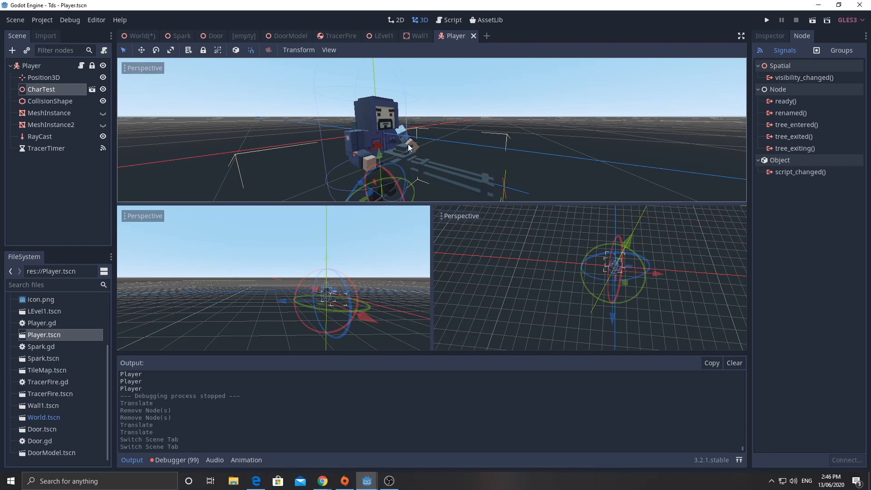
mouse_move(367, 149)
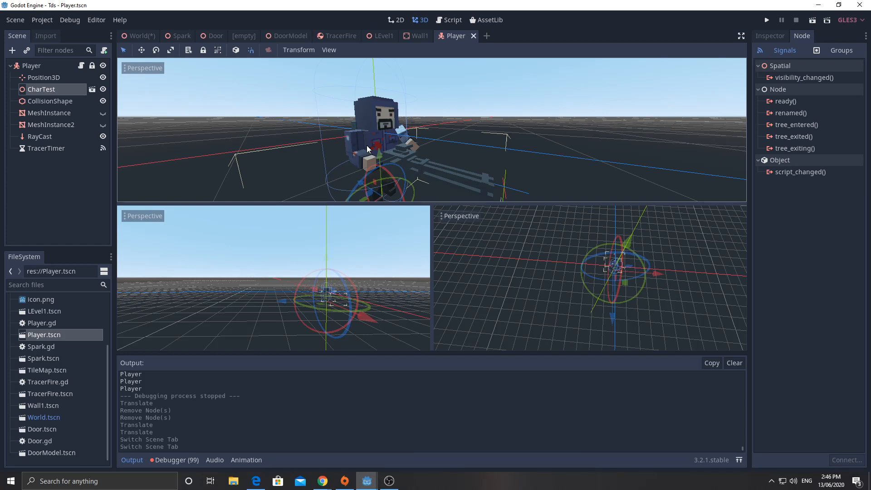
mouse_move(311, 121)
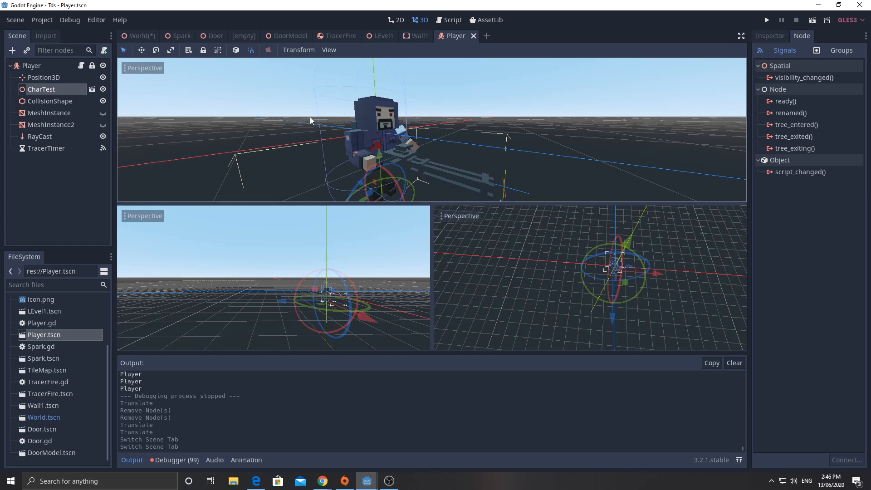
mouse_move(376, 137)
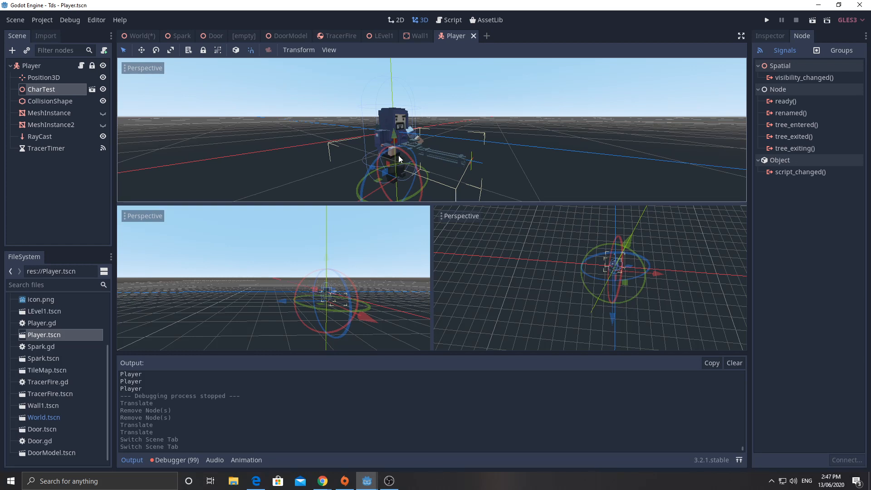
mouse_move(358, 172)
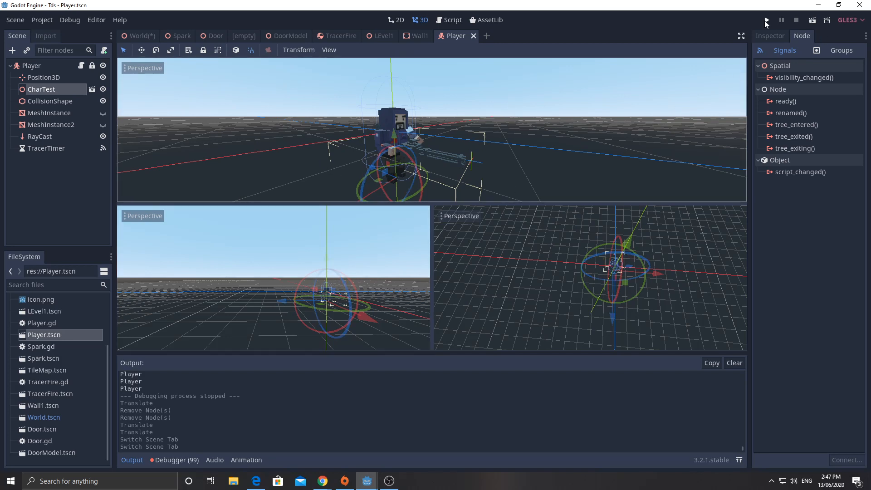
Step: Run the project to launch the top-down shooter in its own game window
left_click(766, 20)
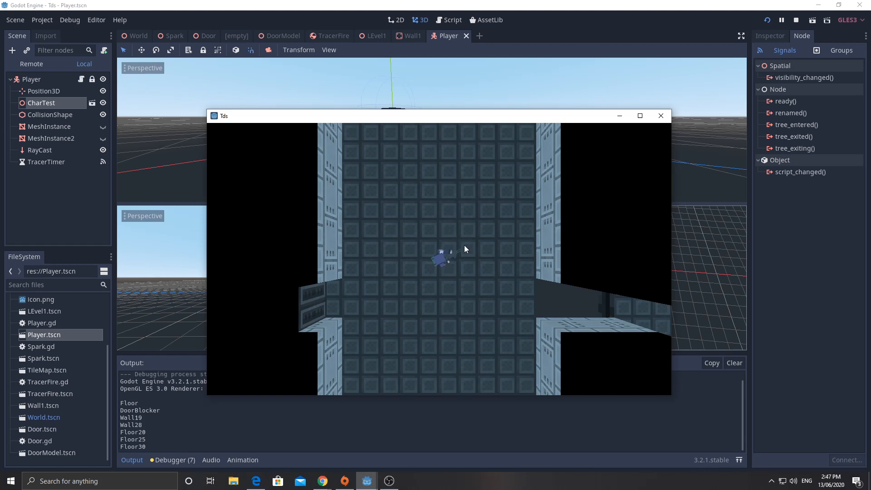
mouse_move(403, 239)
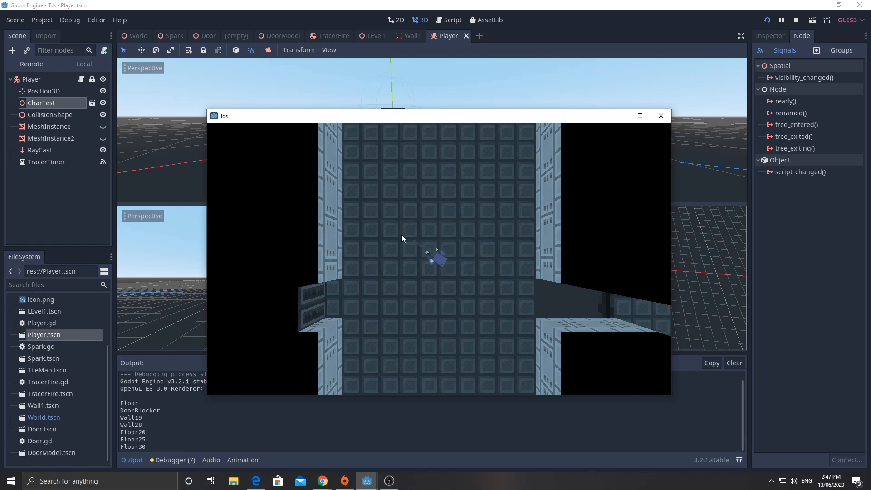